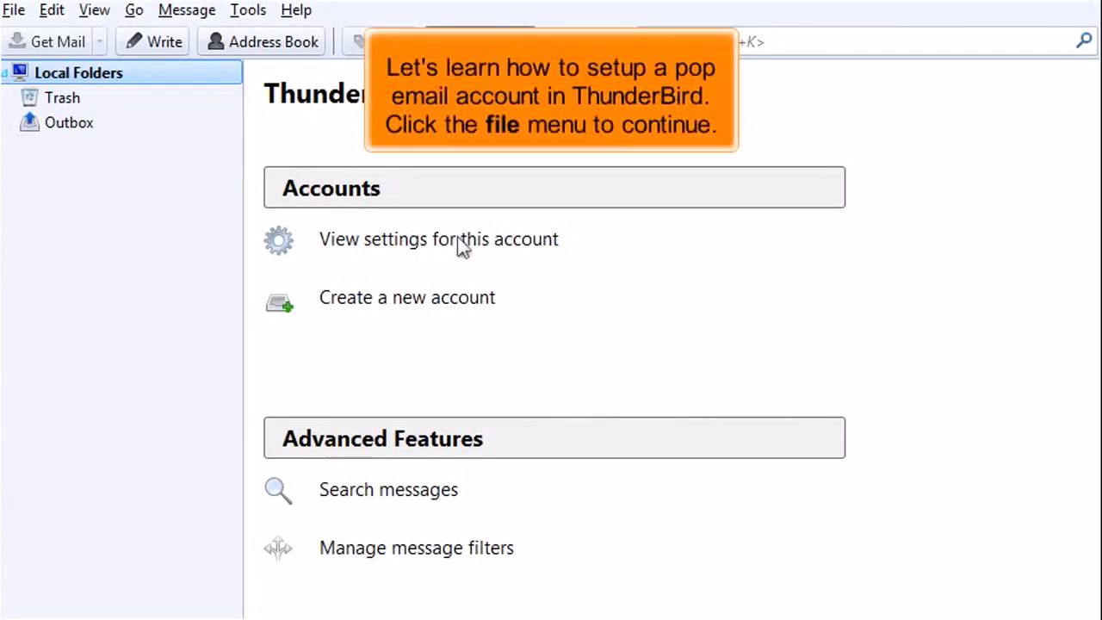
Start adding an existing mail account from File > New, reaching the Mail Account Setup dialog
click(14, 10)
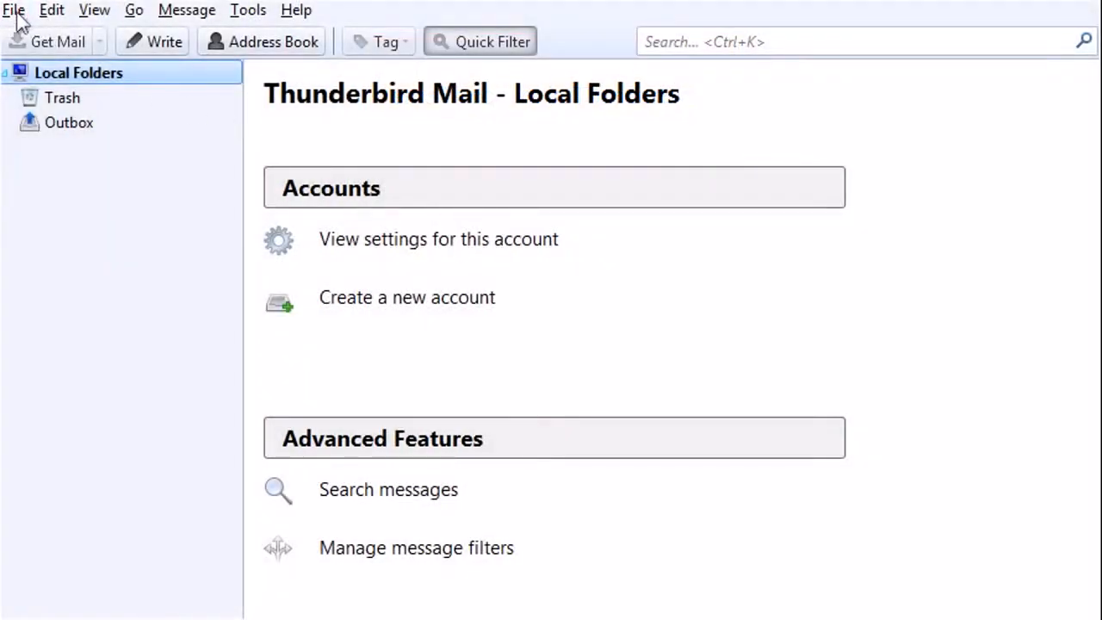
click(13, 11)
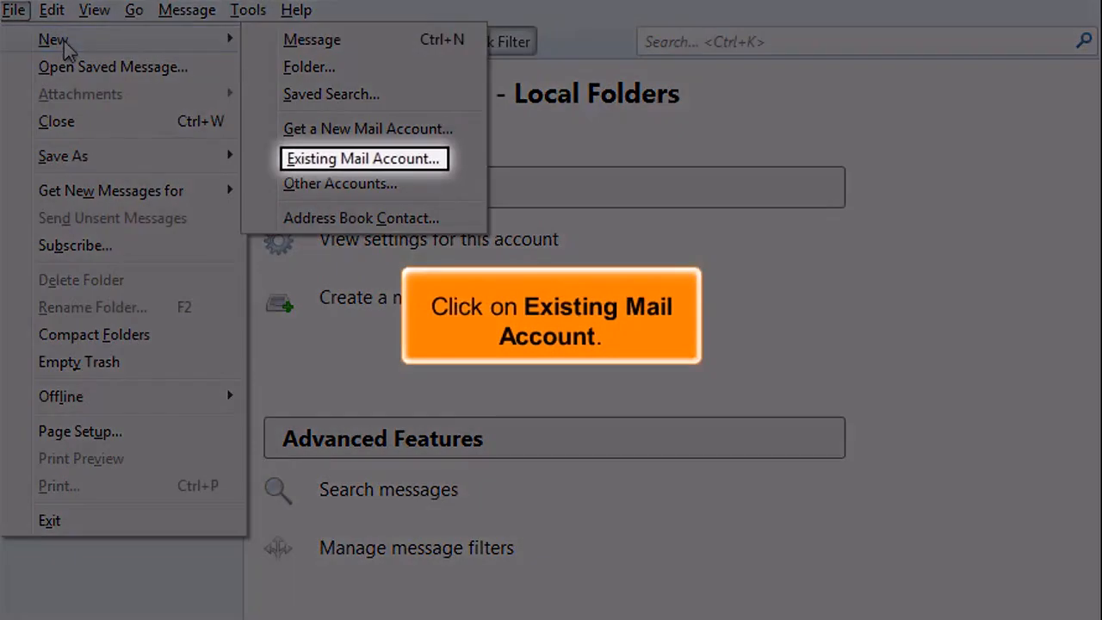
click(361, 159)
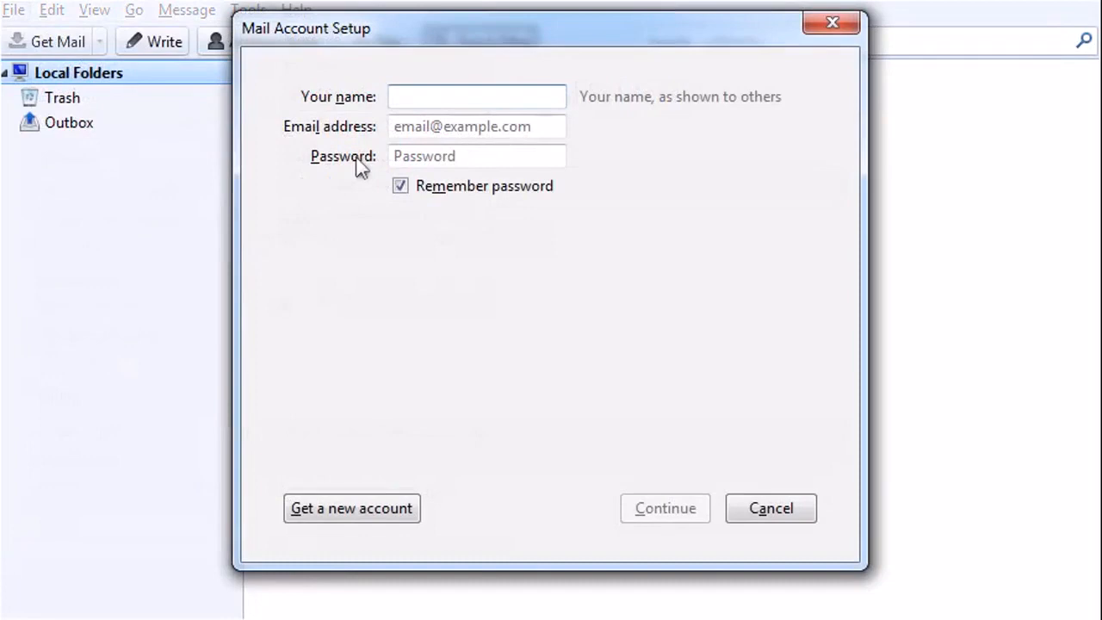
click(475, 96)
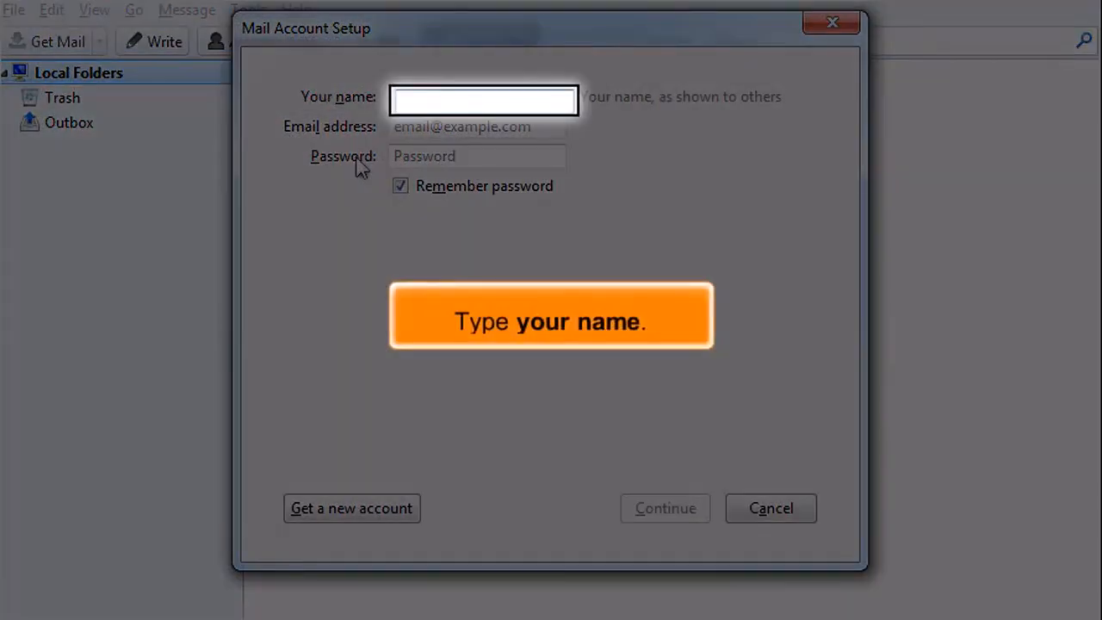
text(John)
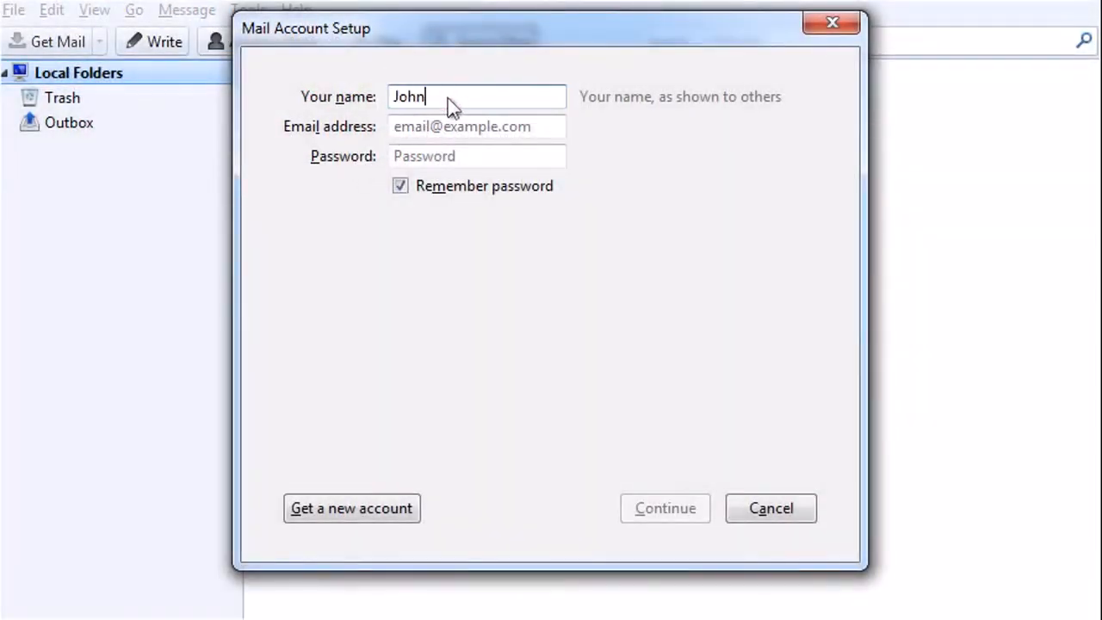
text(Doe)
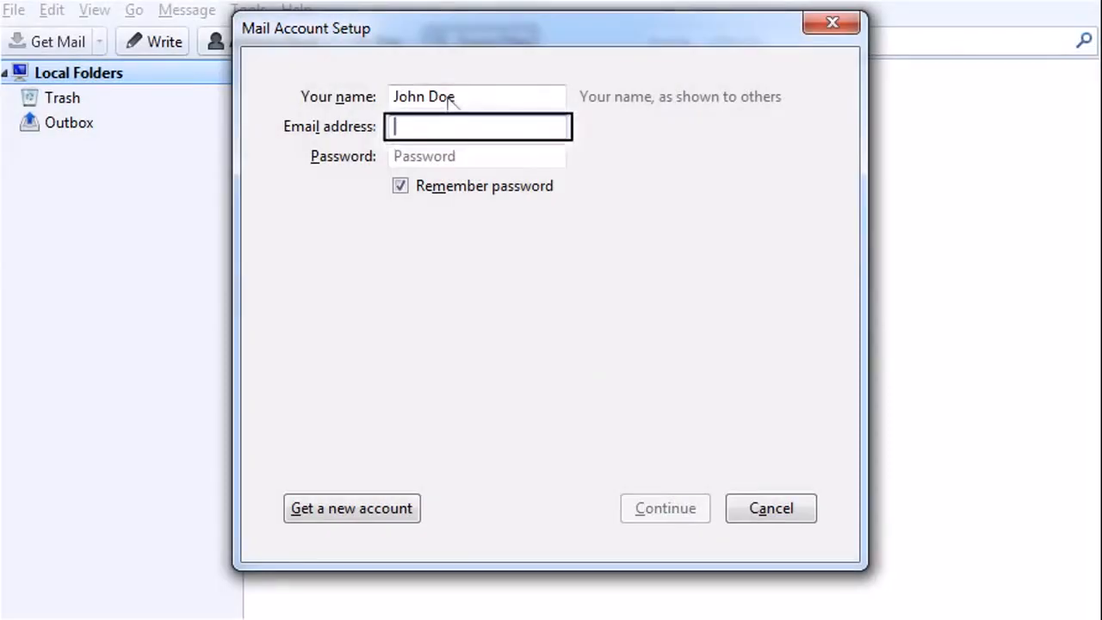
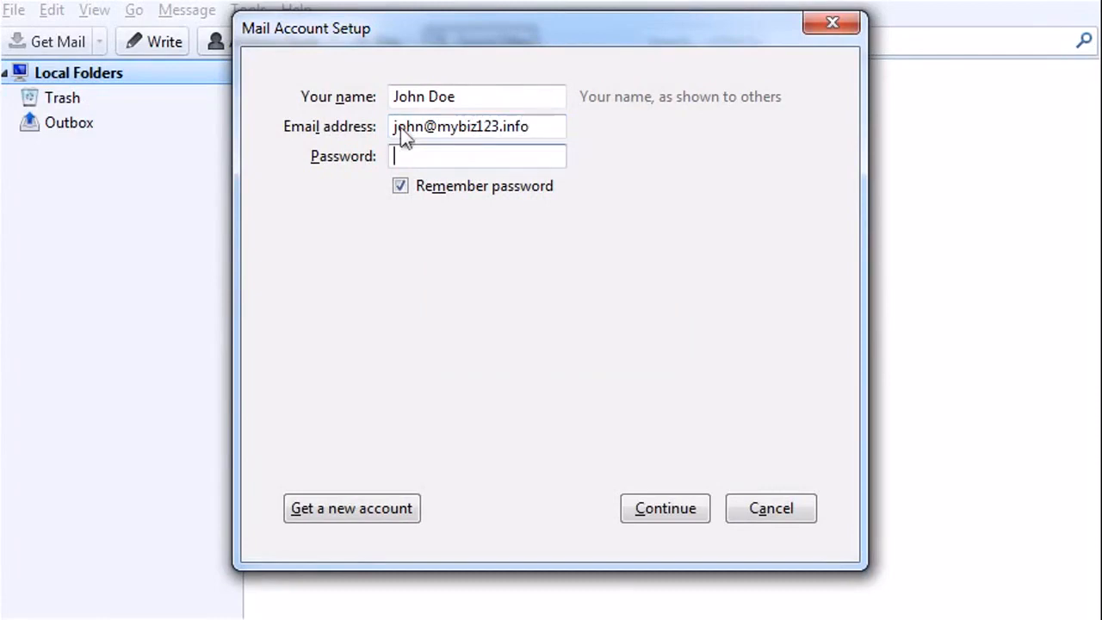
click(479, 155)
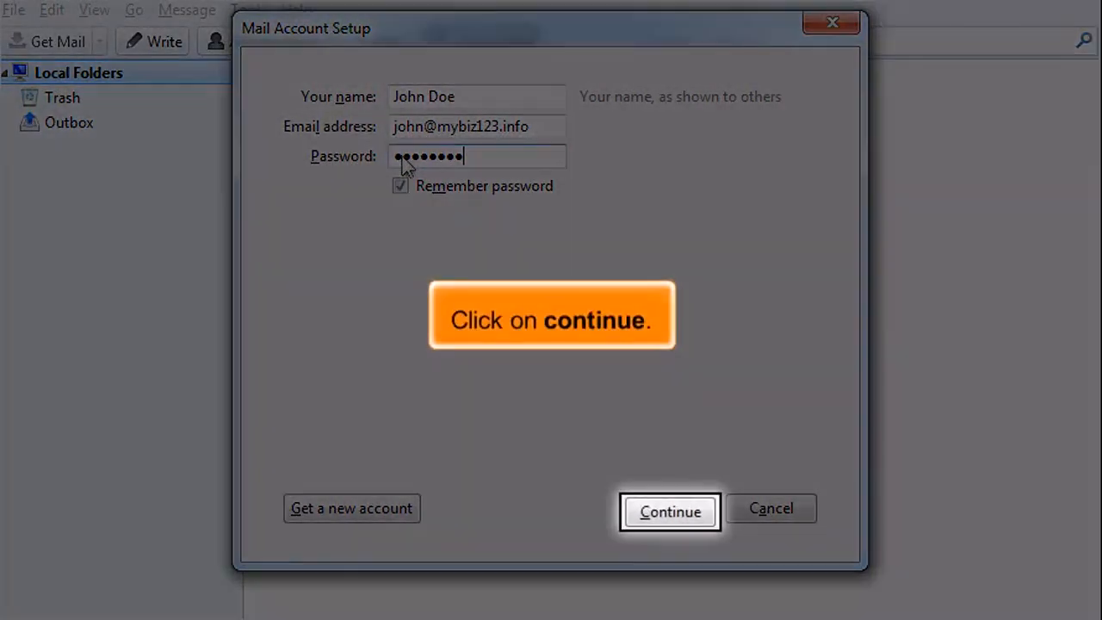
click(669, 508)
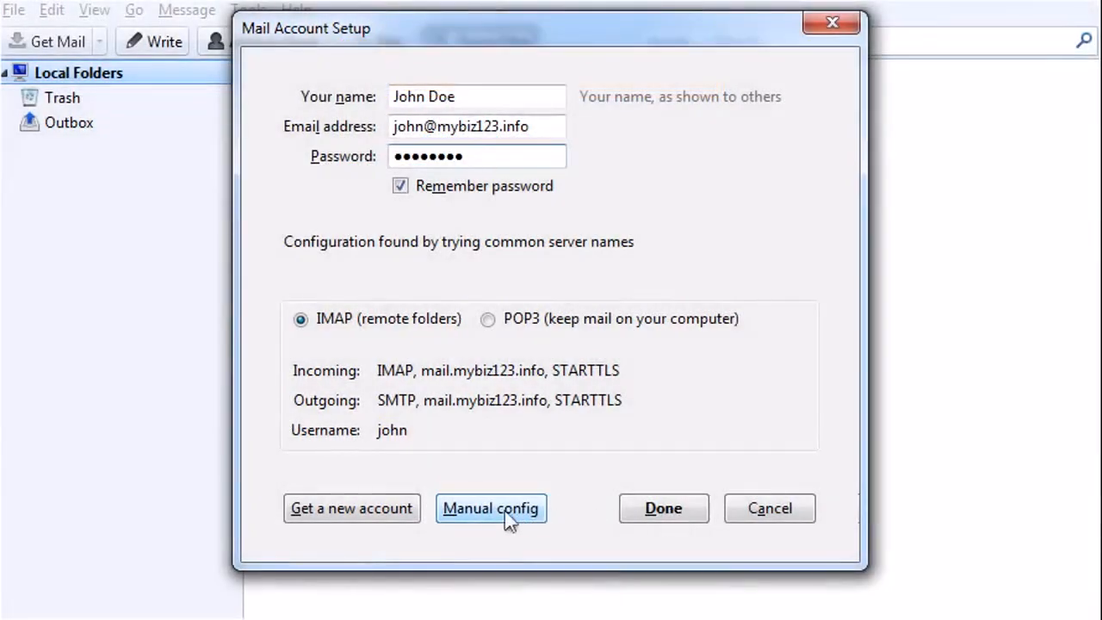
Switch the found configuration to manual editing of incoming and outgoing servers
click(491, 508)
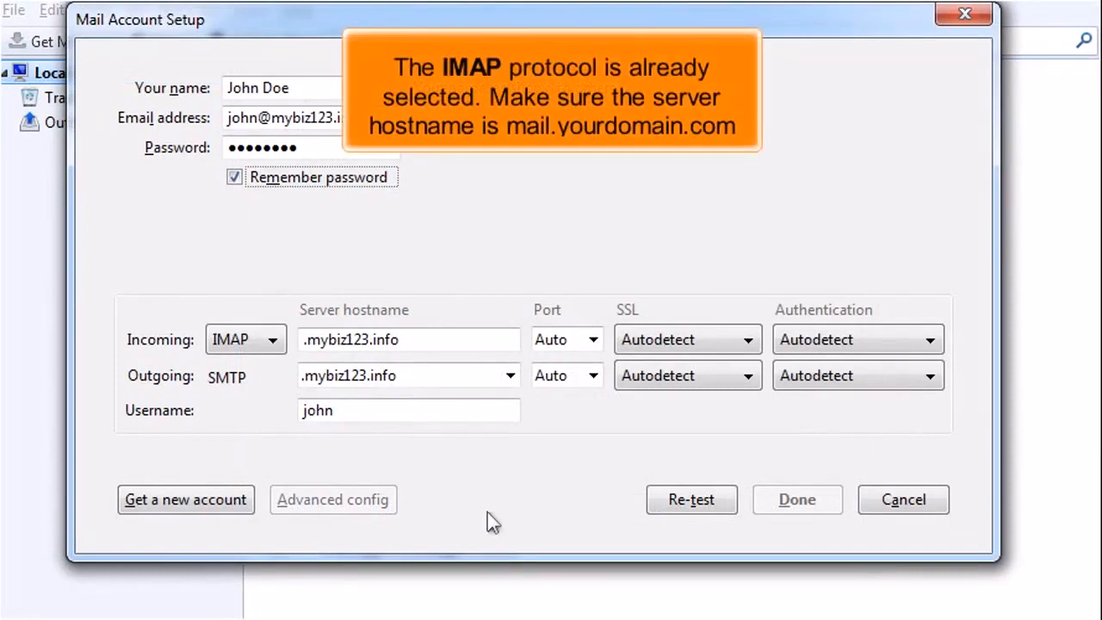
Prefix the incoming IMAP hostname with 'mail' and set its port to 143
click(244, 338)
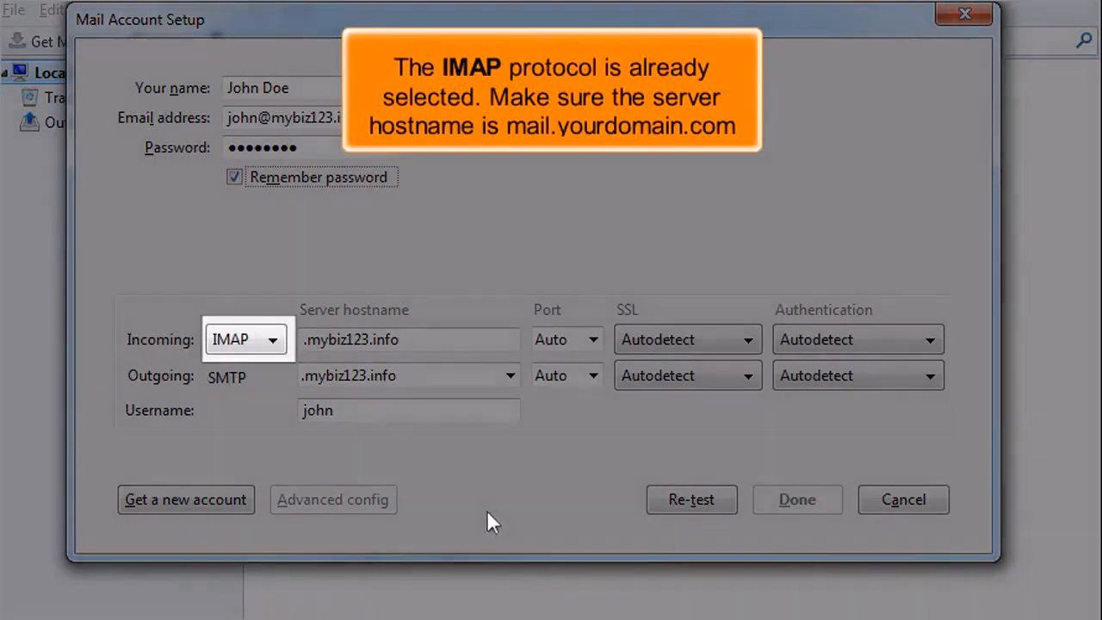
click(410, 340)
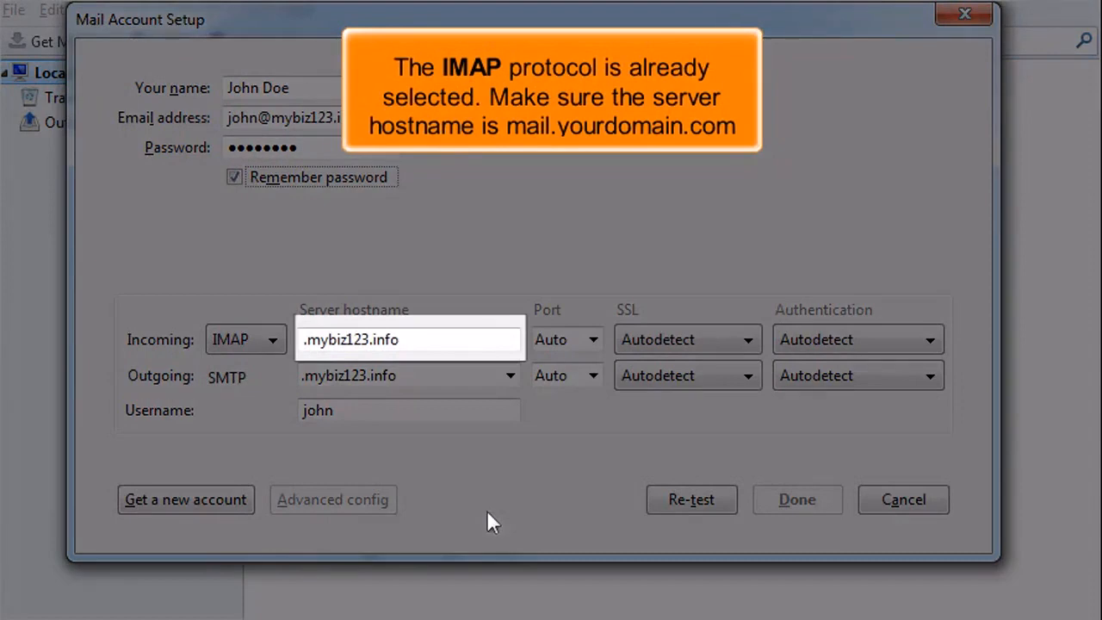
click(410, 339)
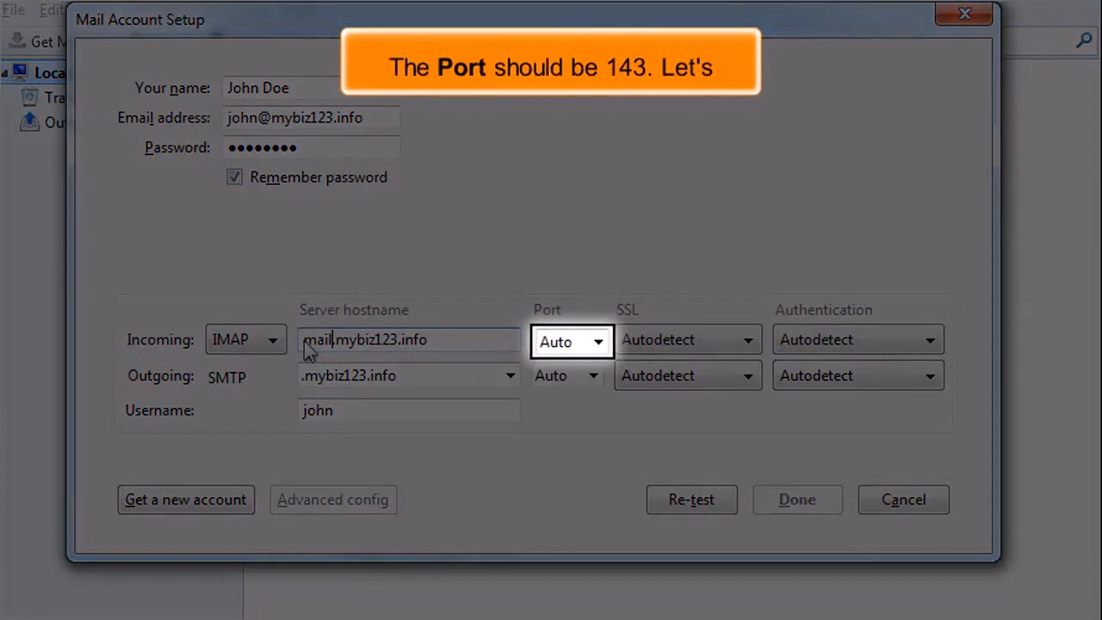
click(568, 339)
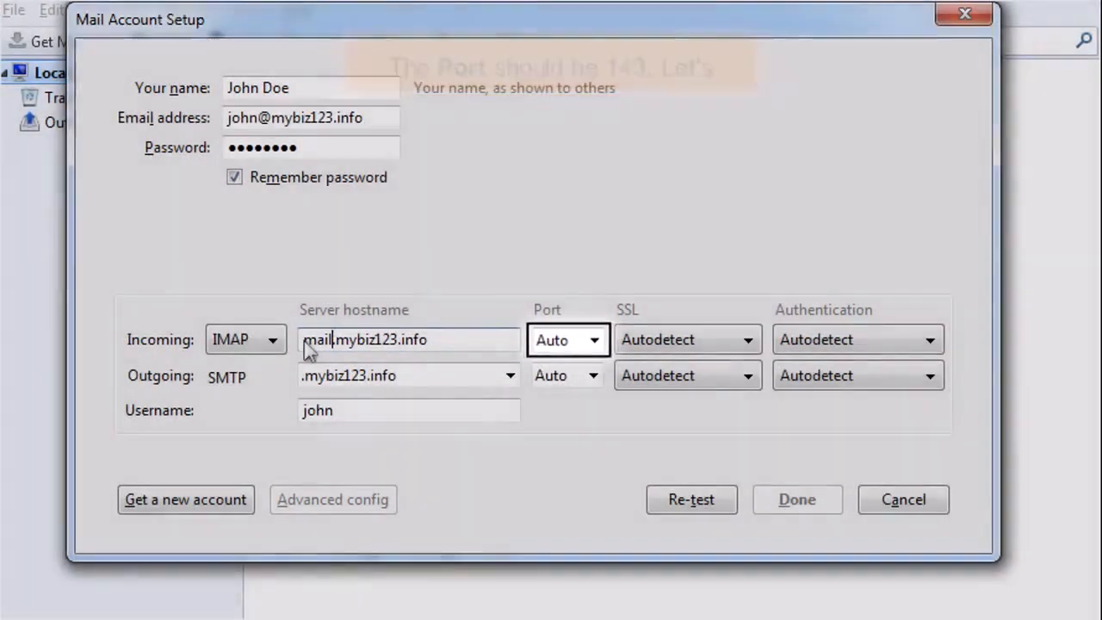
click(593, 339)
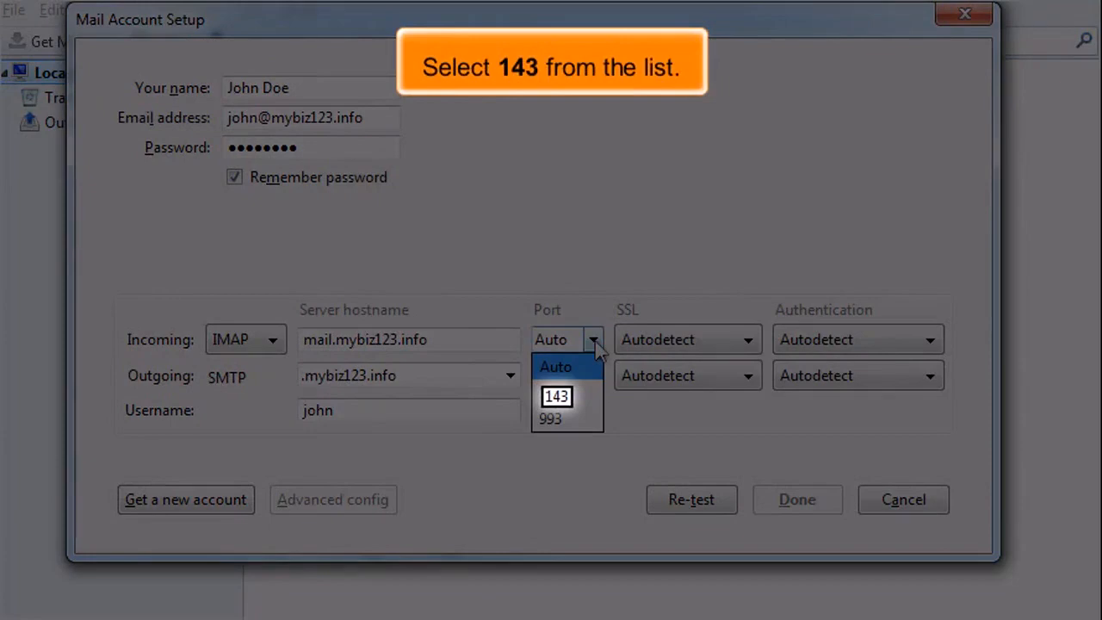
click(556, 396)
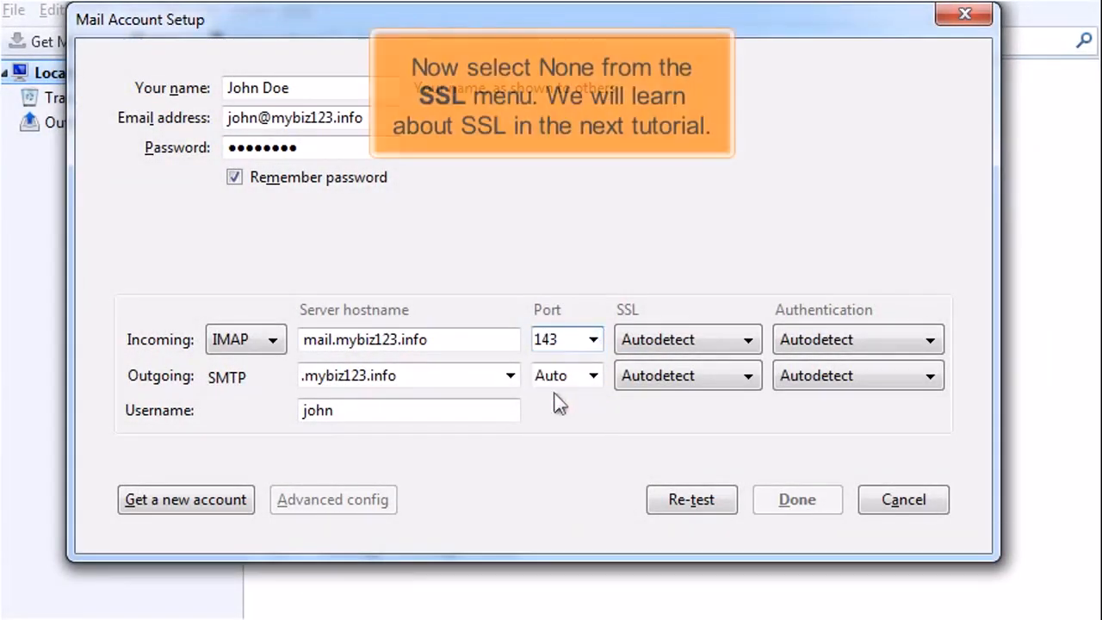
Set incoming SSL to None and authentication to Normal password
click(688, 339)
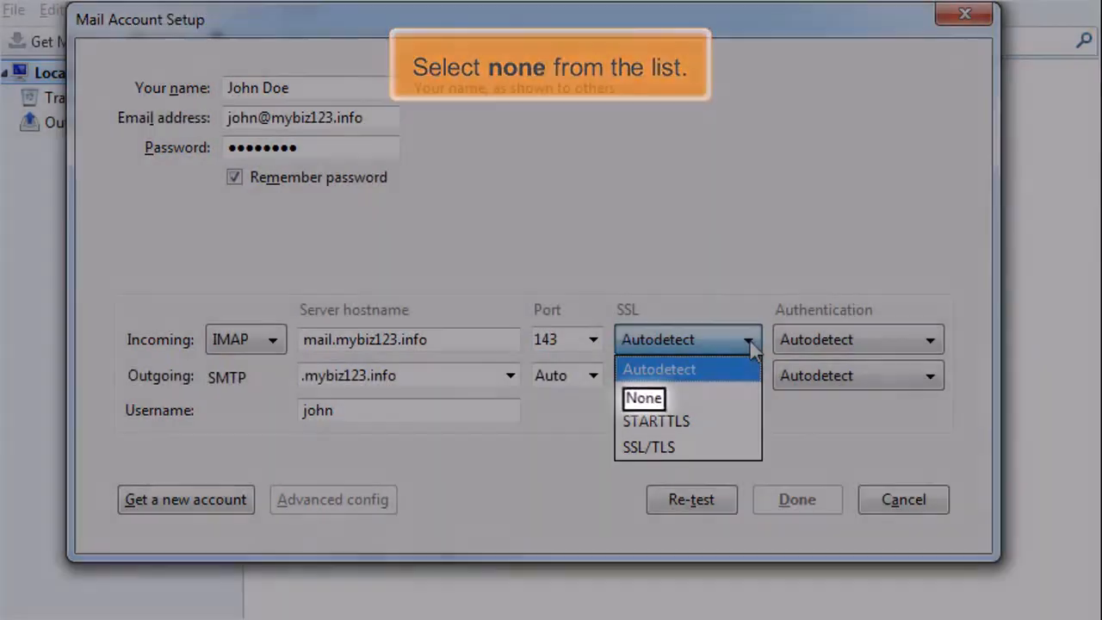
click(644, 398)
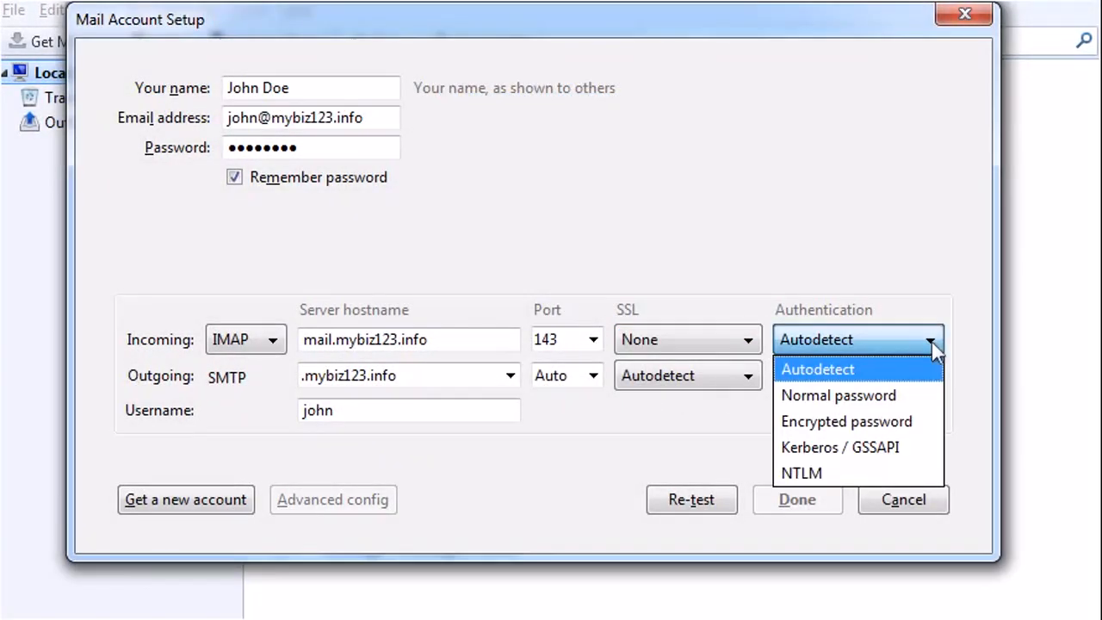
mouse_move(847, 397)
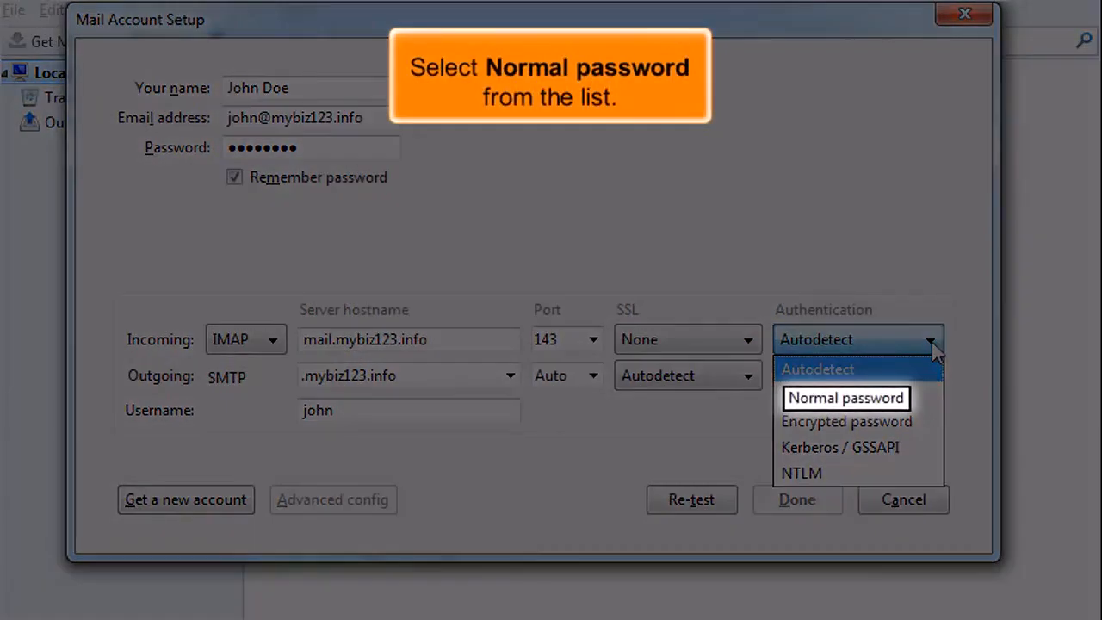
click(845, 397)
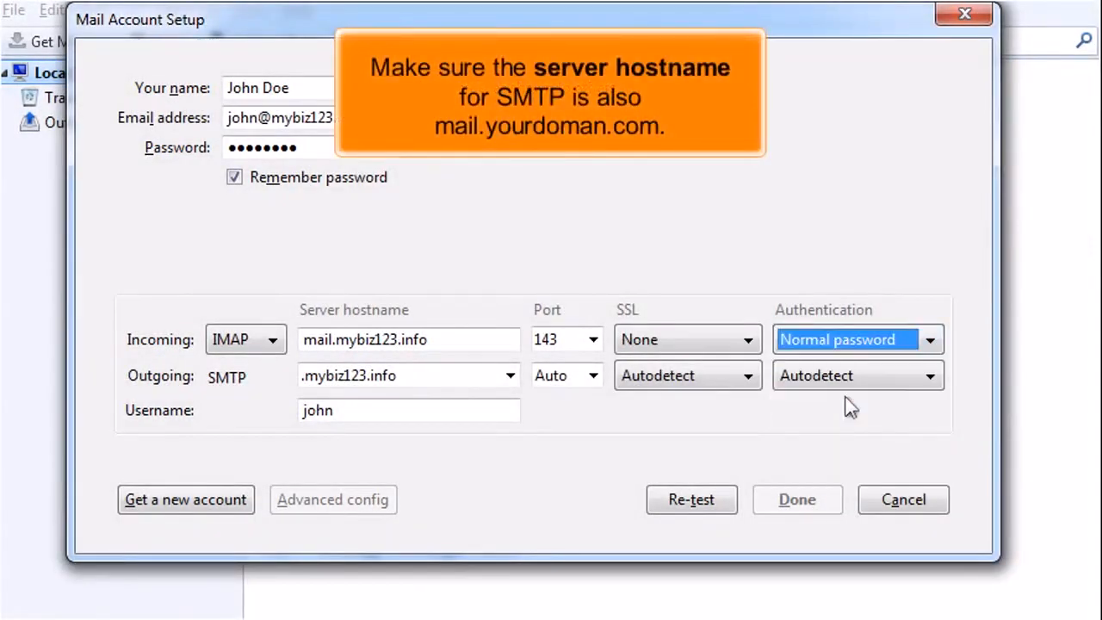
Make the outgoing SMTP hostname mail.mybiz123.info and set its port to 25
click(406, 375)
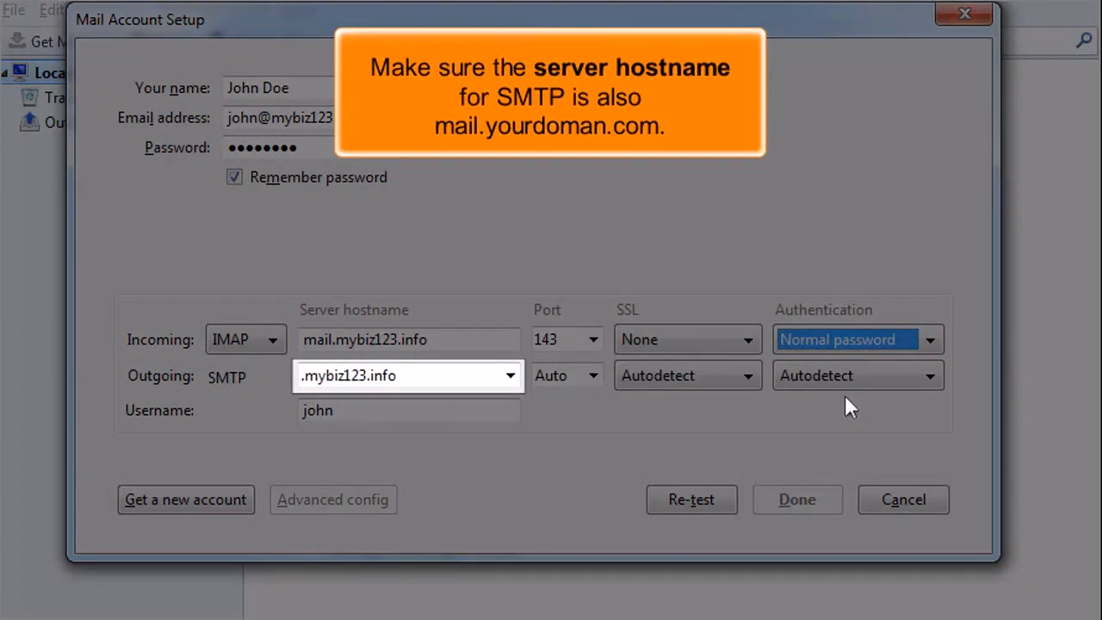
text(mail)
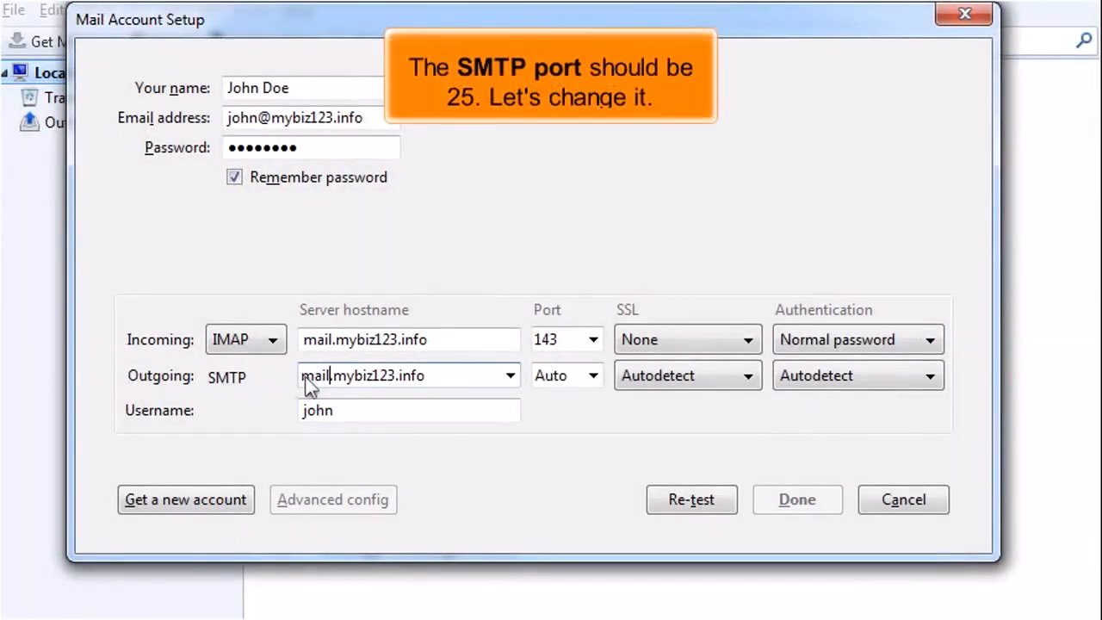
click(565, 375)
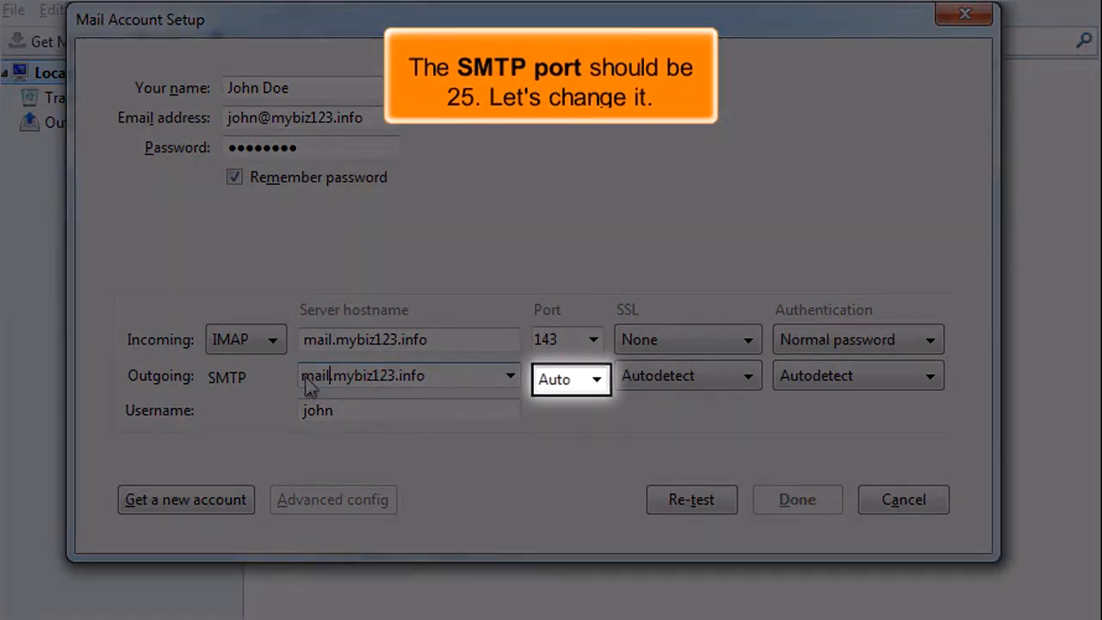
click(594, 375)
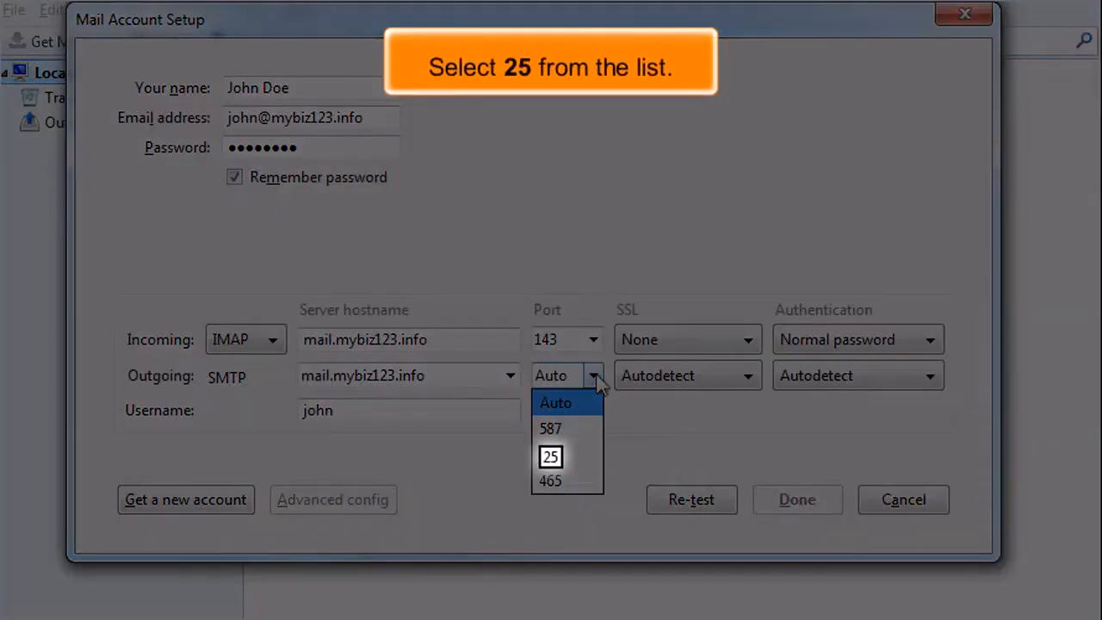
click(551, 454)
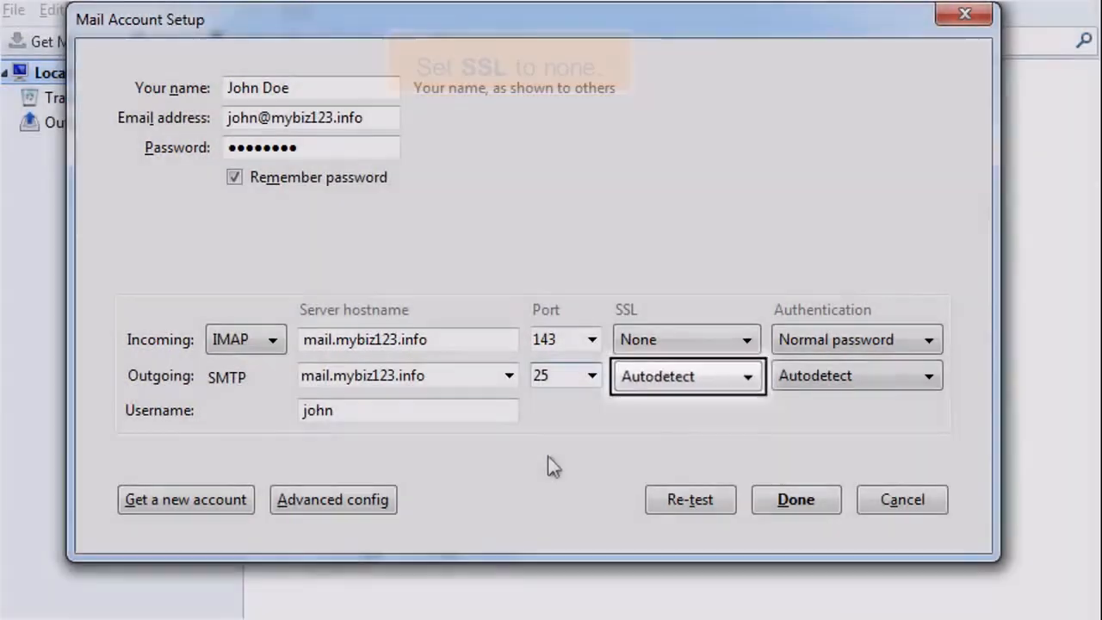
Set outgoing SSL to None and authentication to Normal password
click(686, 375)
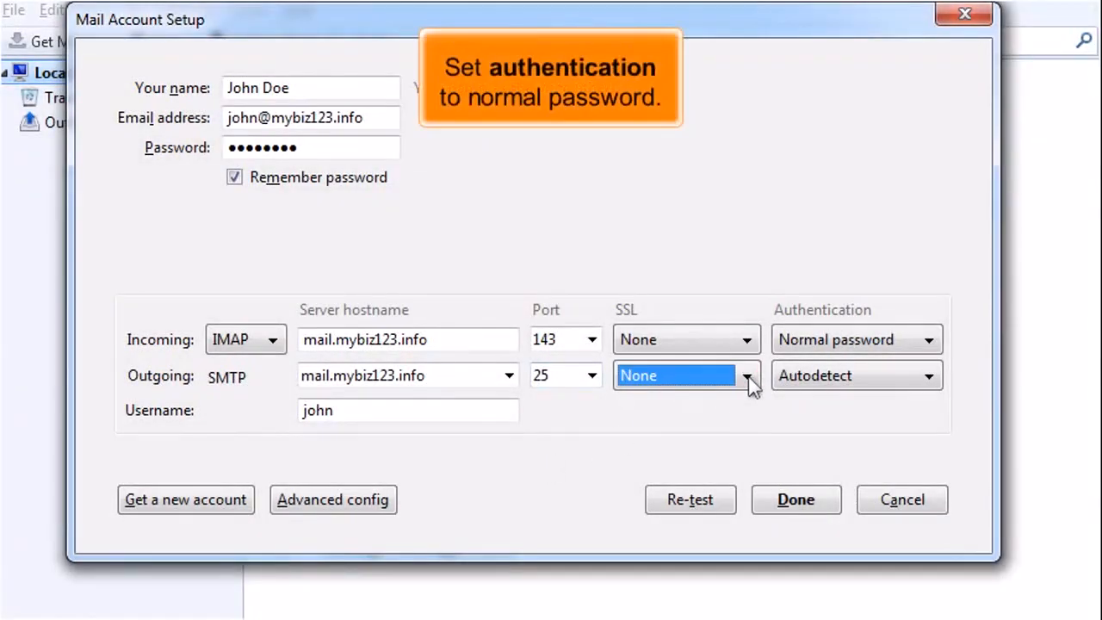
click(857, 375)
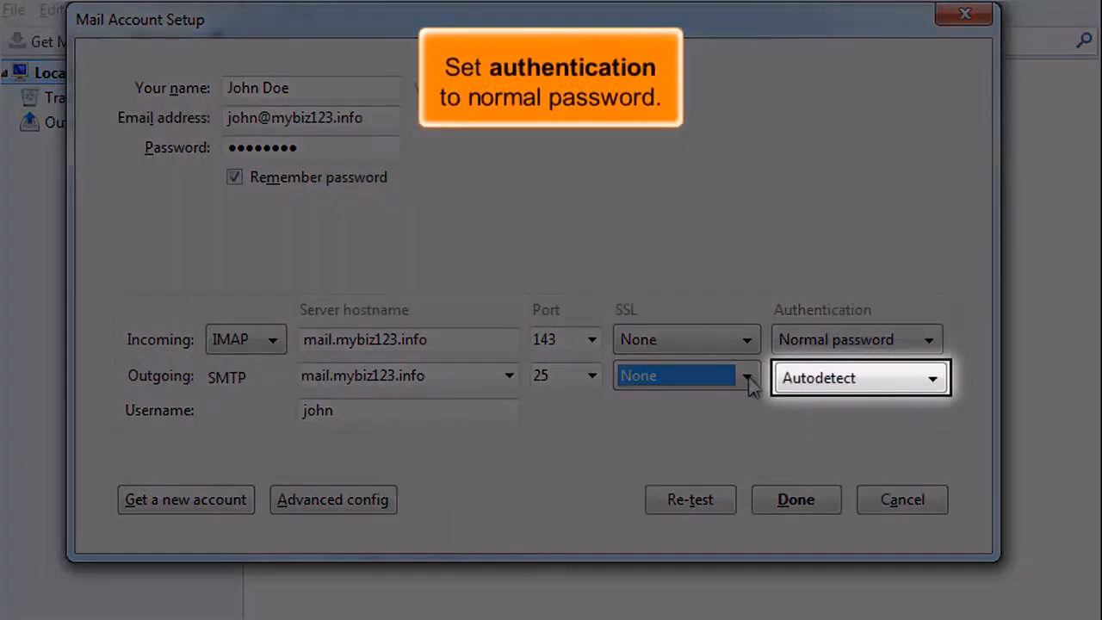
click(930, 375)
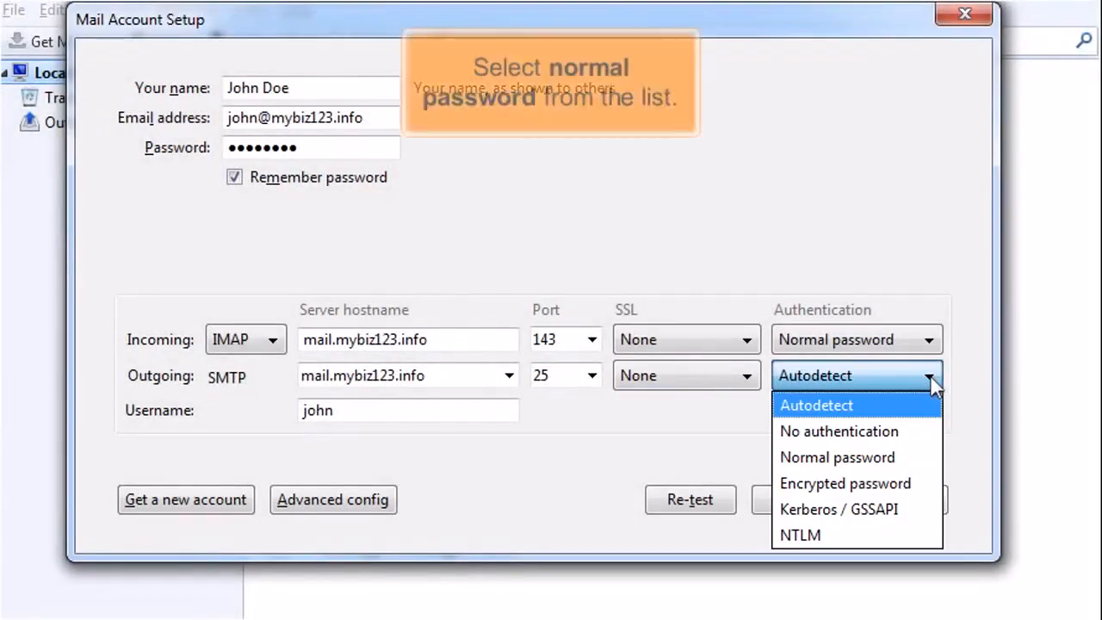
mouse_move(836, 462)
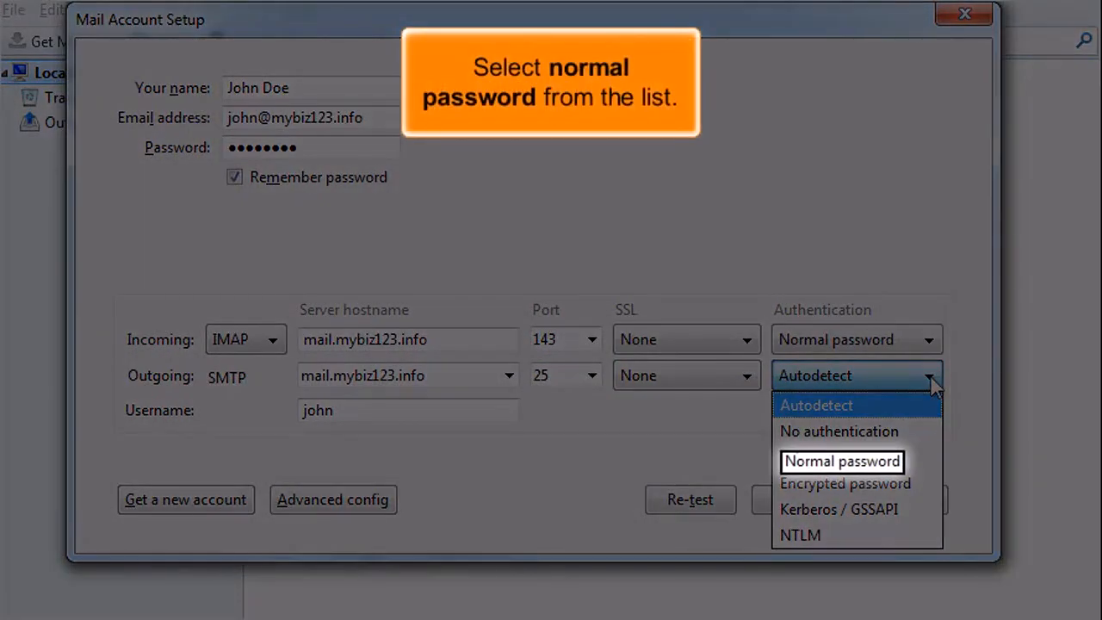
click(842, 462)
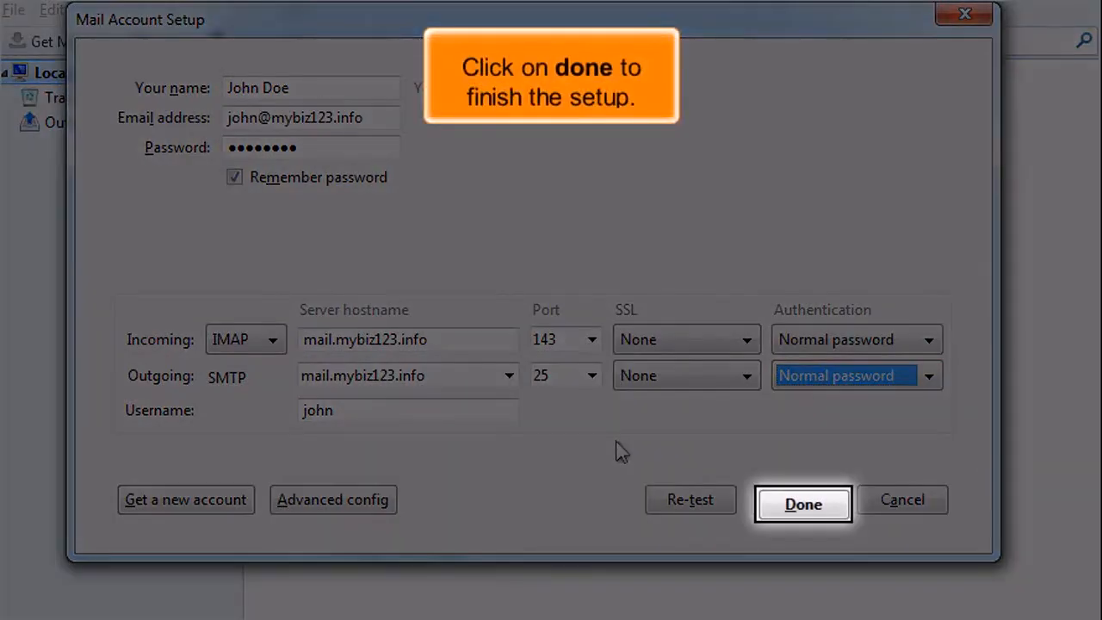
click(802, 503)
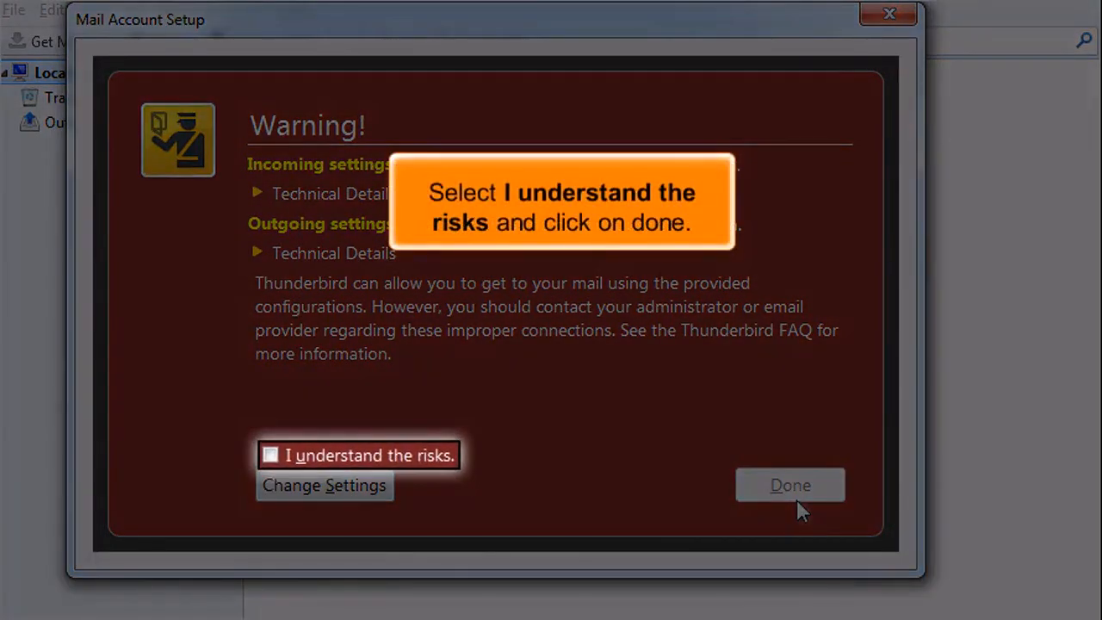
click(268, 454)
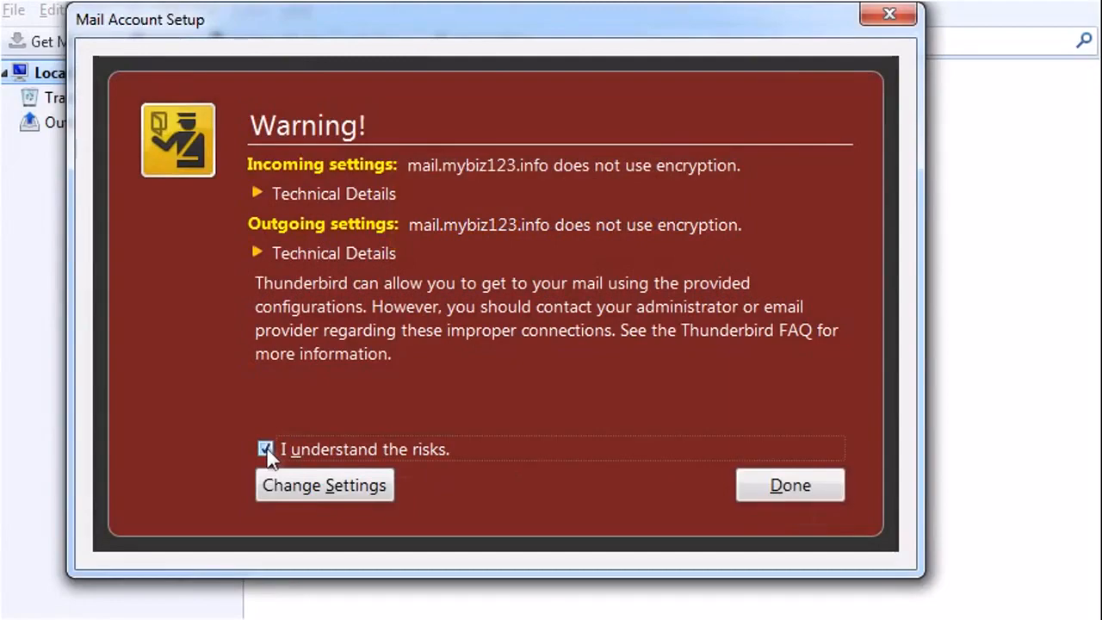
click(265, 448)
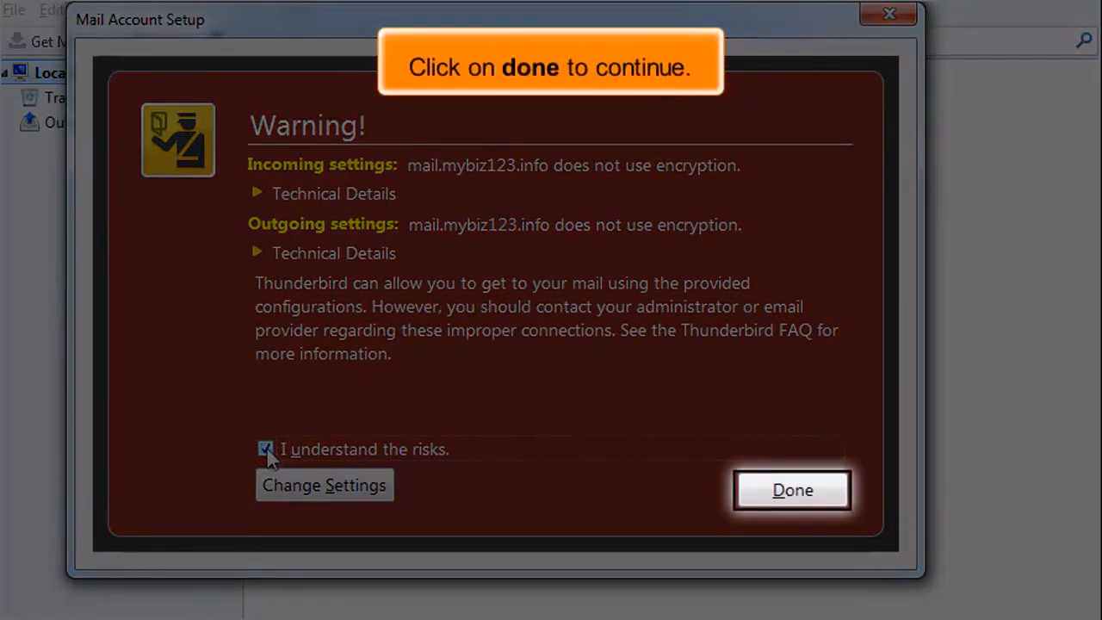
click(792, 489)
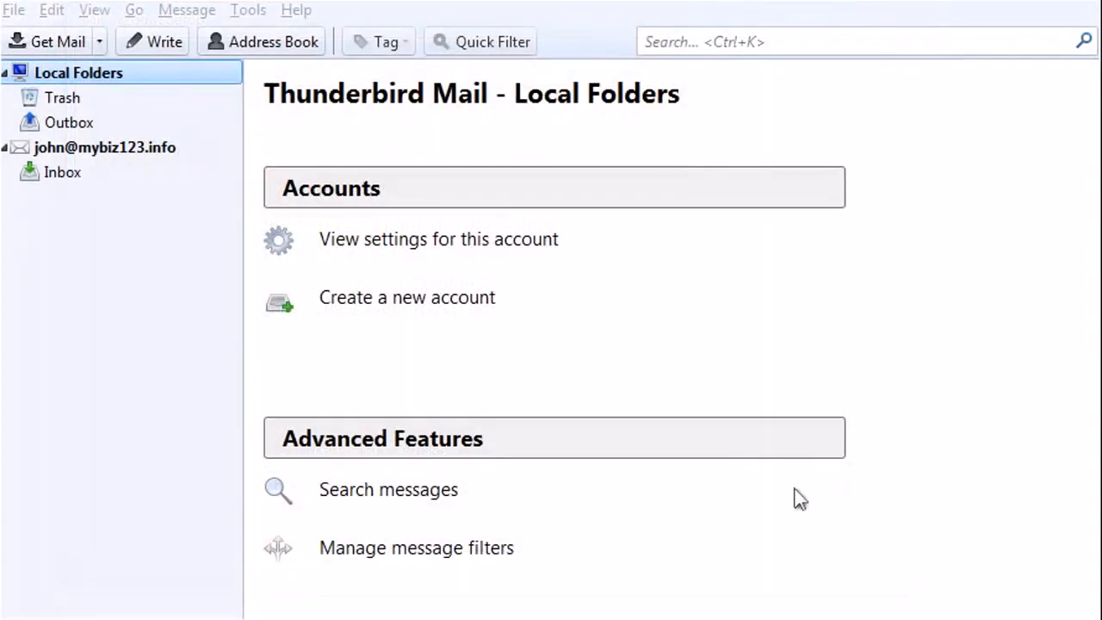